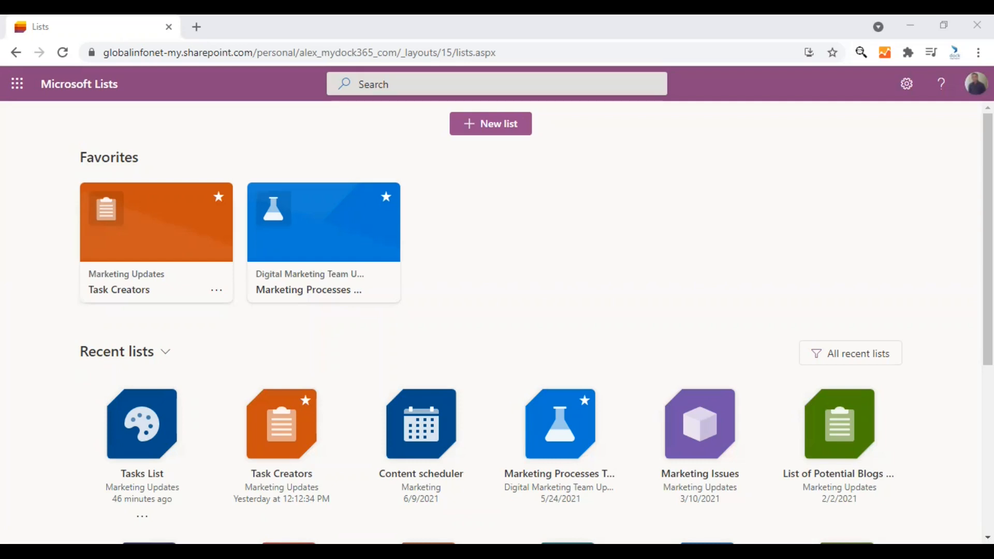
mouse_move(492, 494)
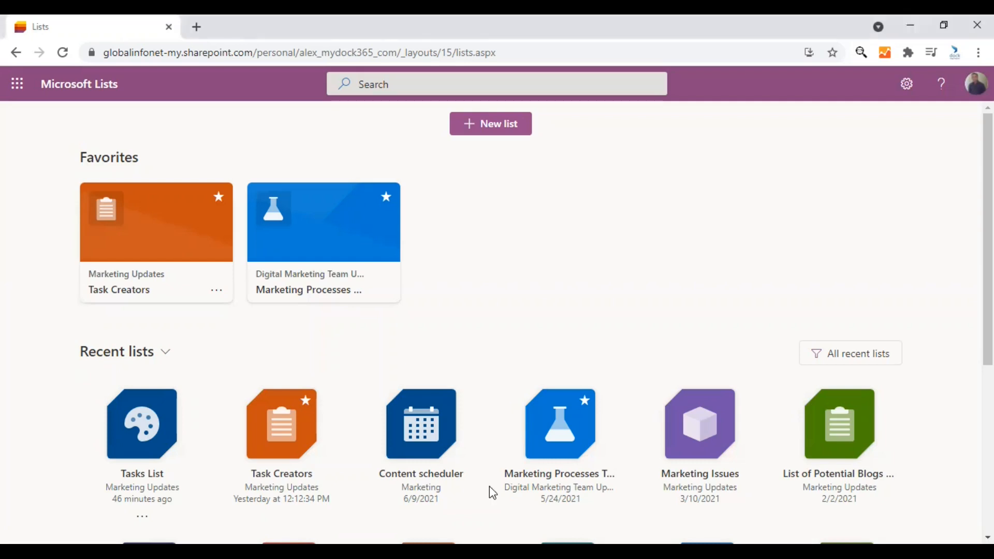
mouse_move(152, 122)
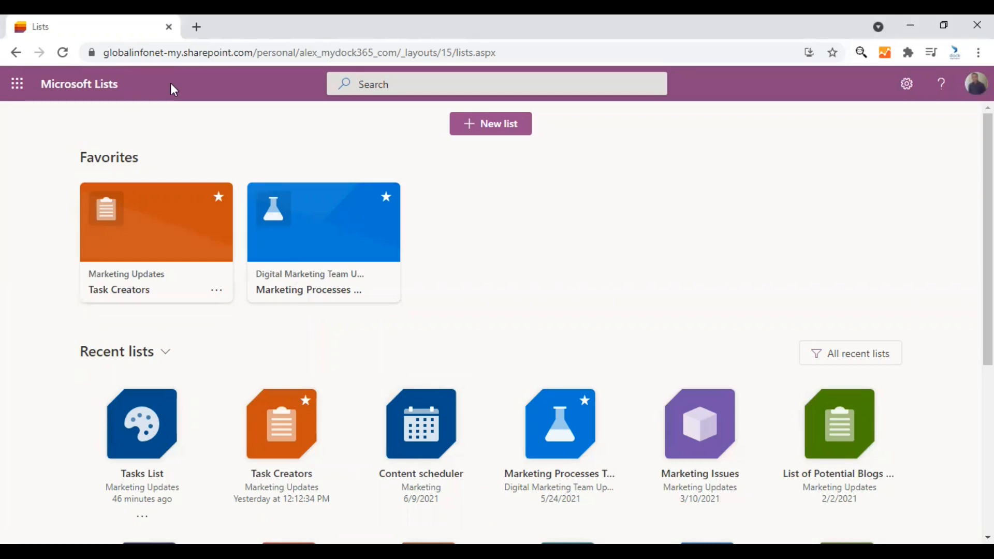
mouse_move(221, 89)
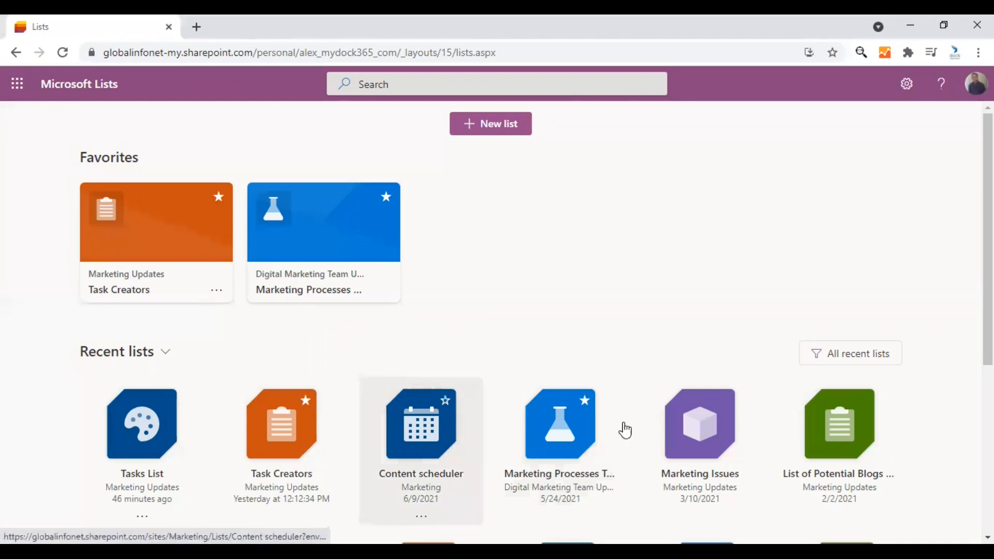
mouse_move(600, 269)
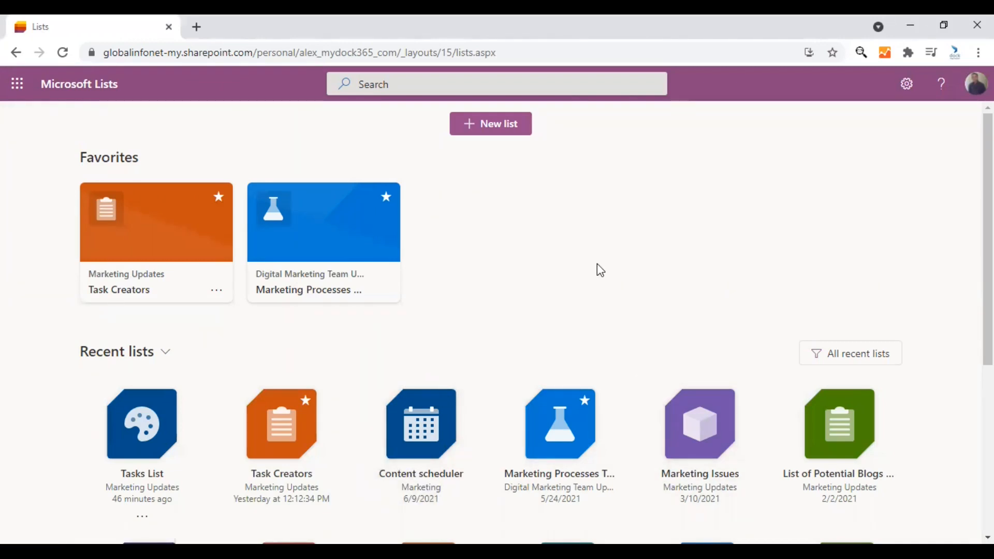
mouse_move(540, 230)
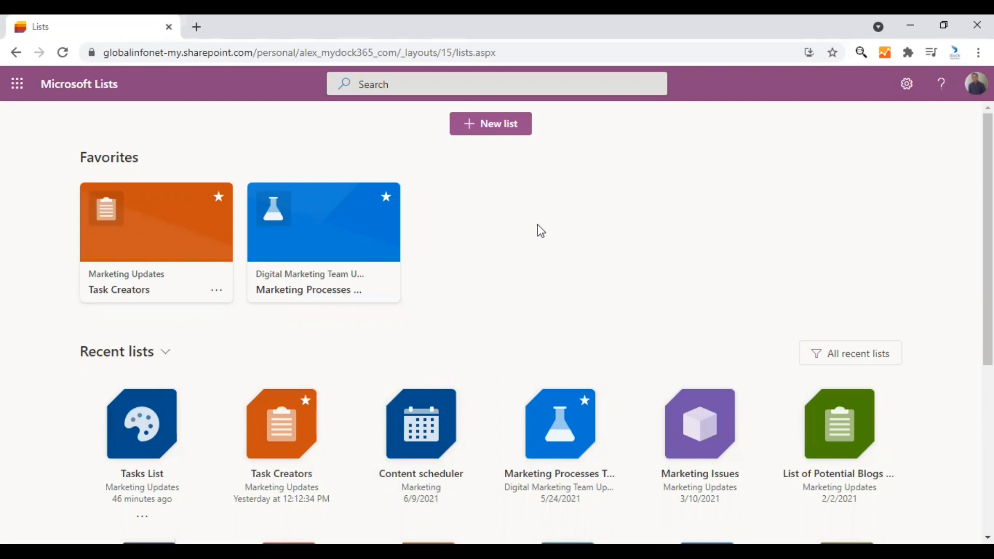
mouse_move(158, 219)
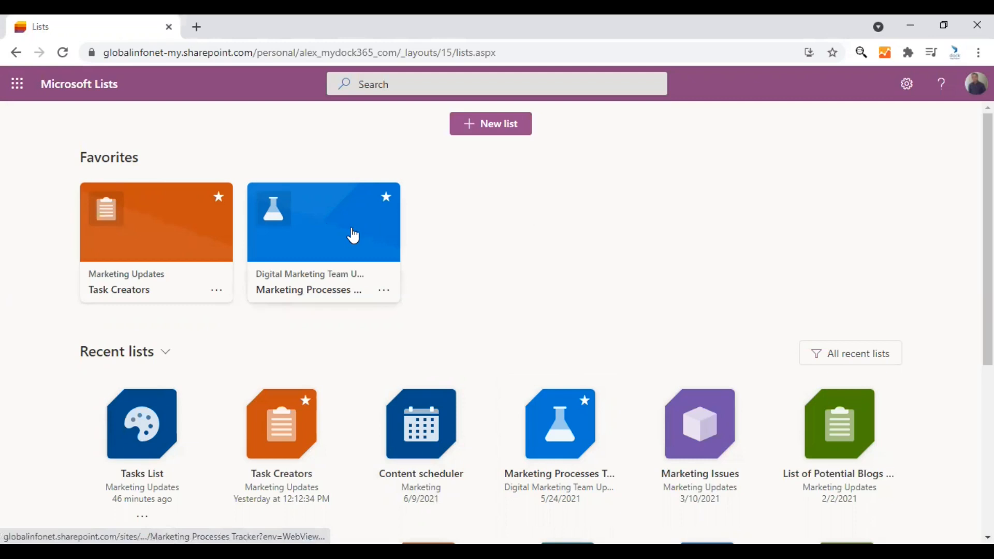
mouse_move(543, 258)
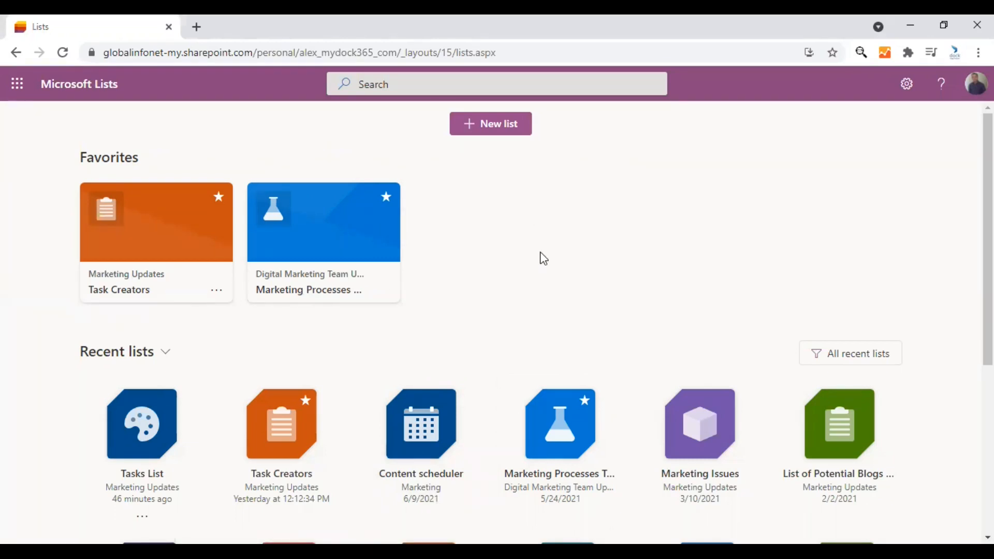
mouse_move(234, 374)
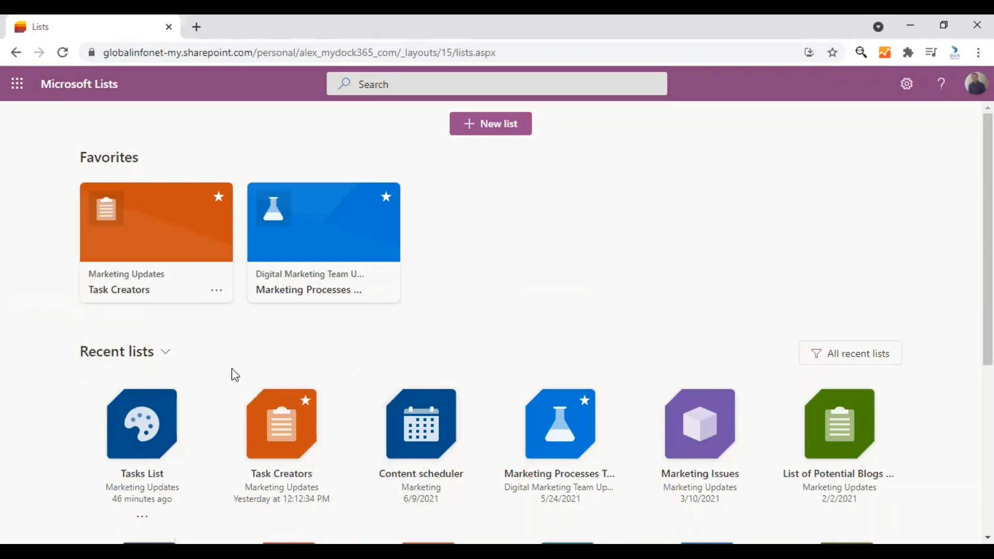
- Star the Content scheduler list so three lists appear under Favorites
scroll("down", 3)
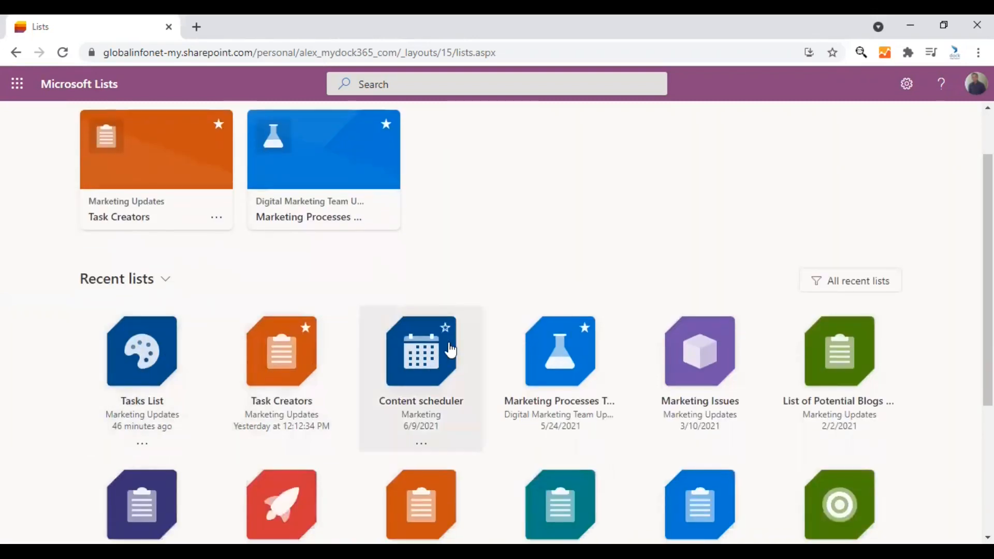
mouse_move(447, 333)
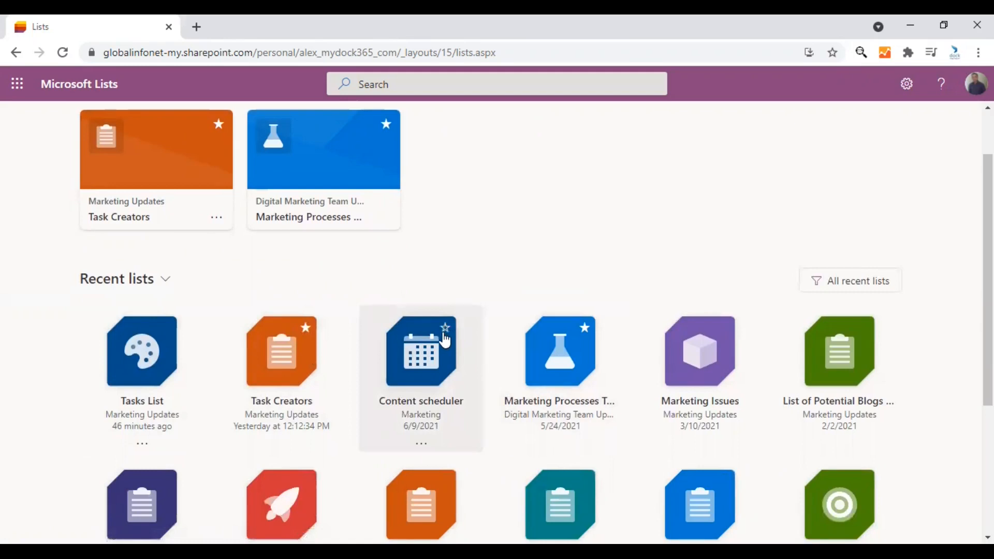
left_click(444, 328)
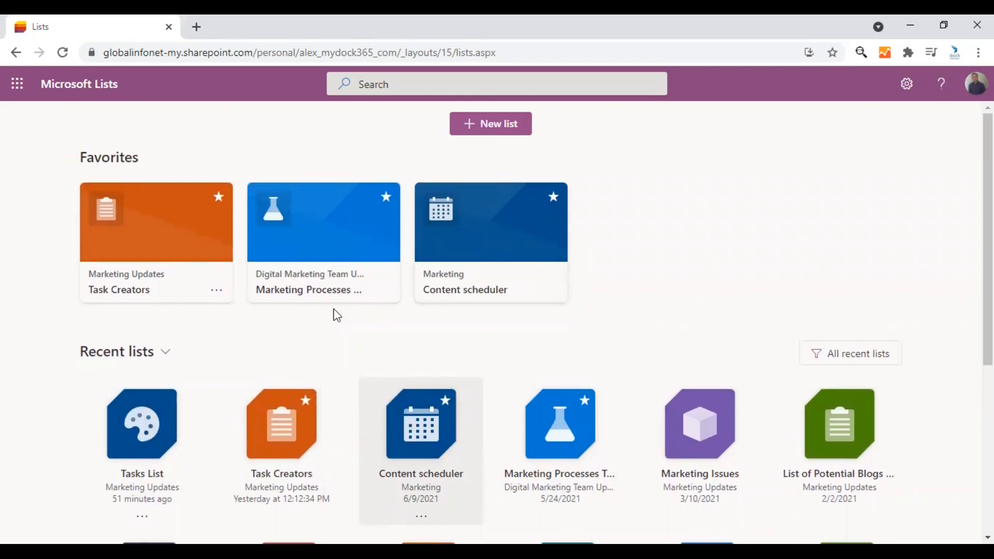
scroll("down", 3)
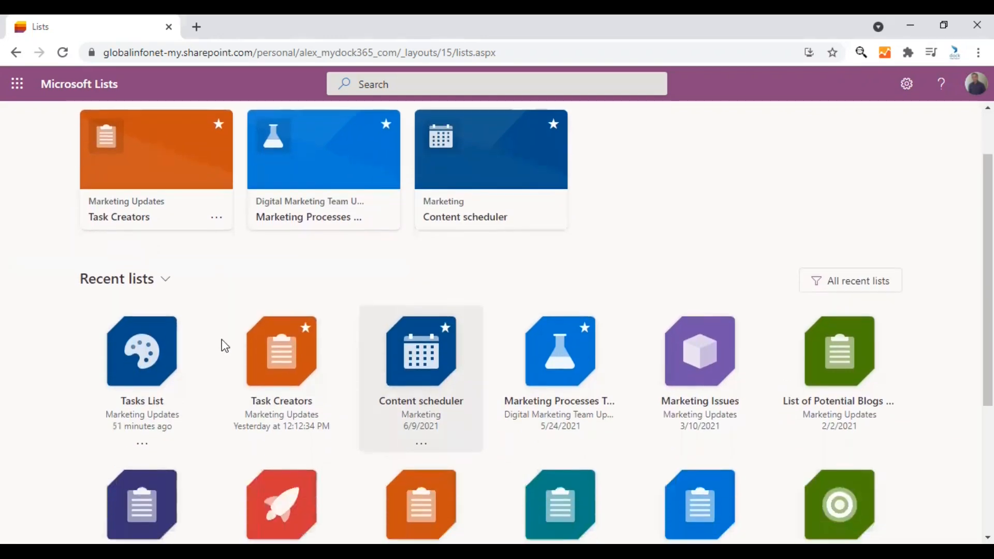
mouse_move(148, 363)
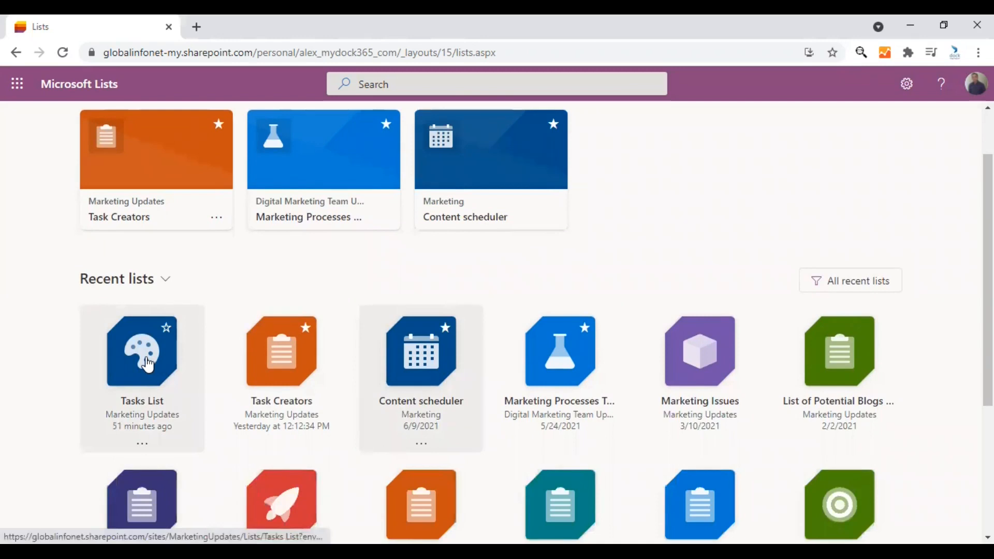
- Open the Marketing Updates Tasks List and show its Automate menu options
left_click(145, 359)
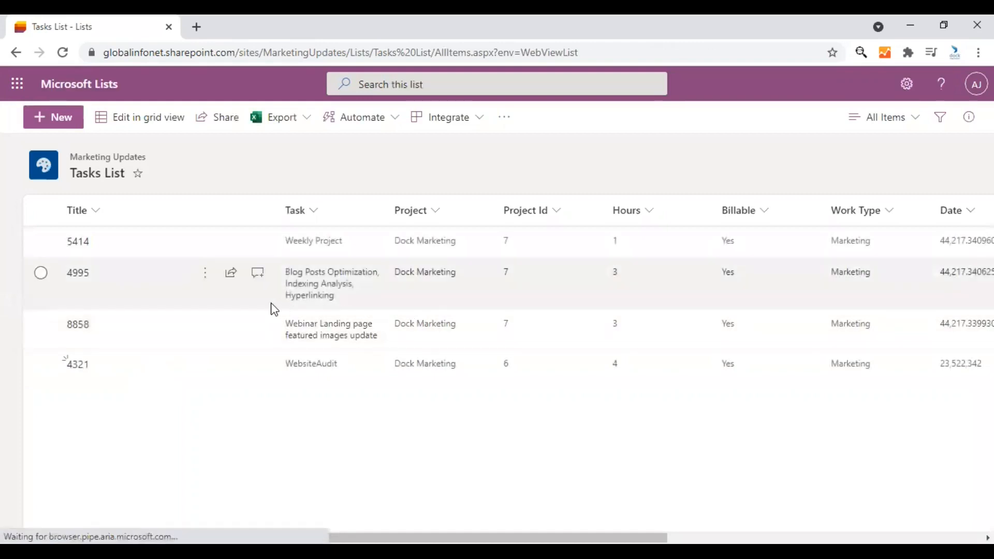
mouse_move(253, 169)
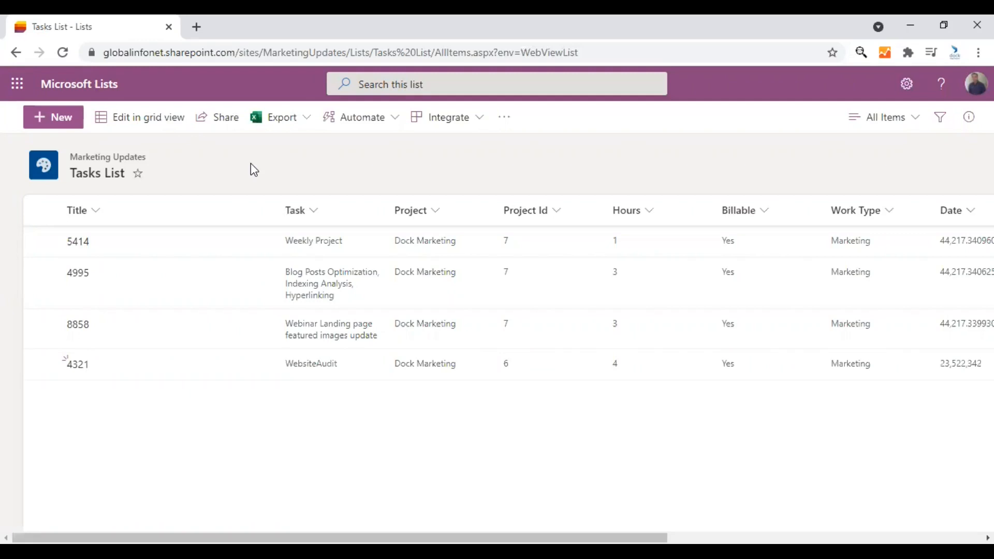
mouse_move(264, 403)
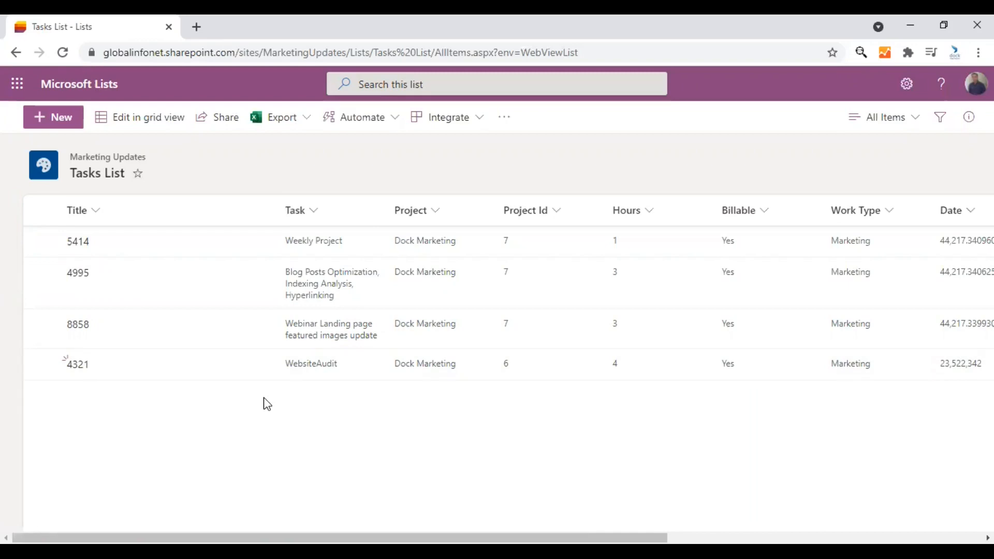
mouse_move(426, 164)
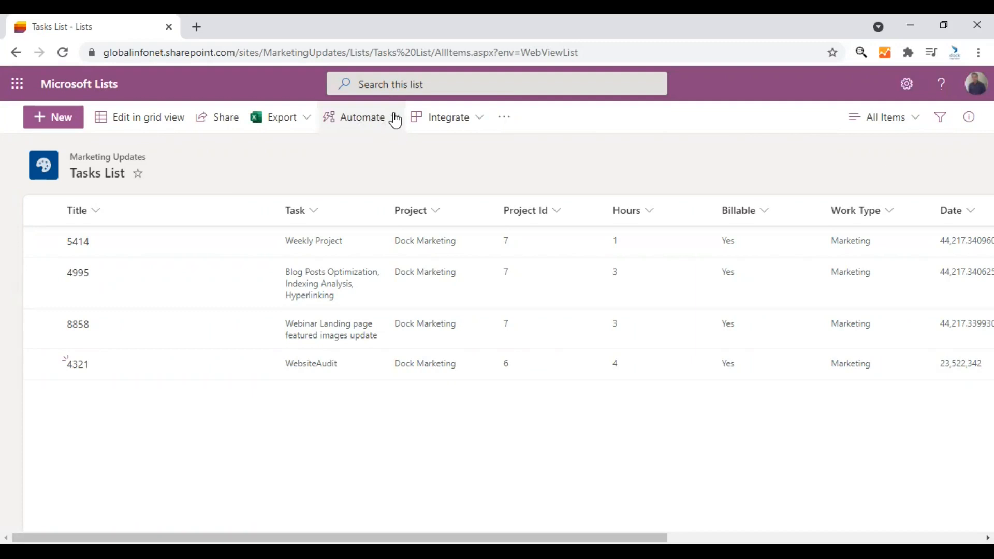
left_click(363, 117)
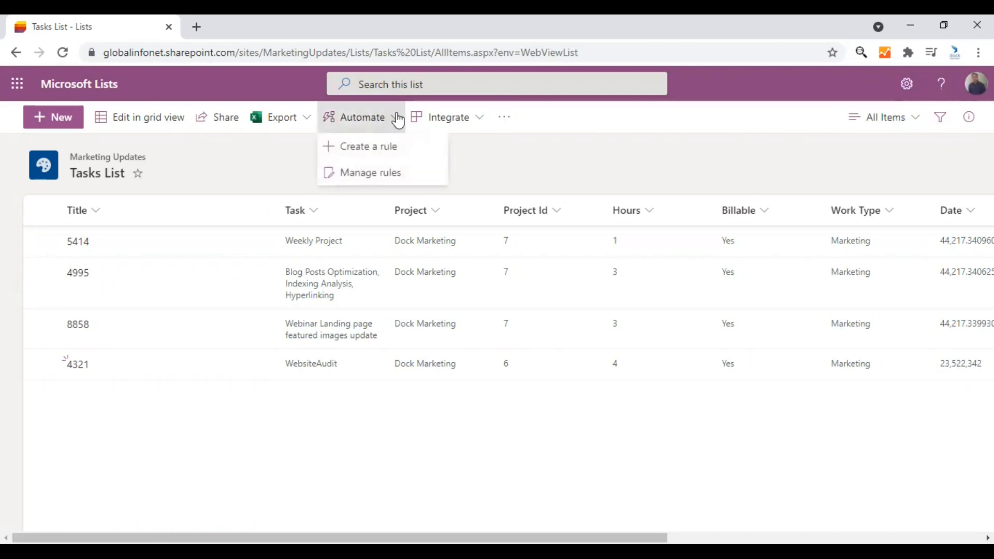
mouse_move(377, 150)
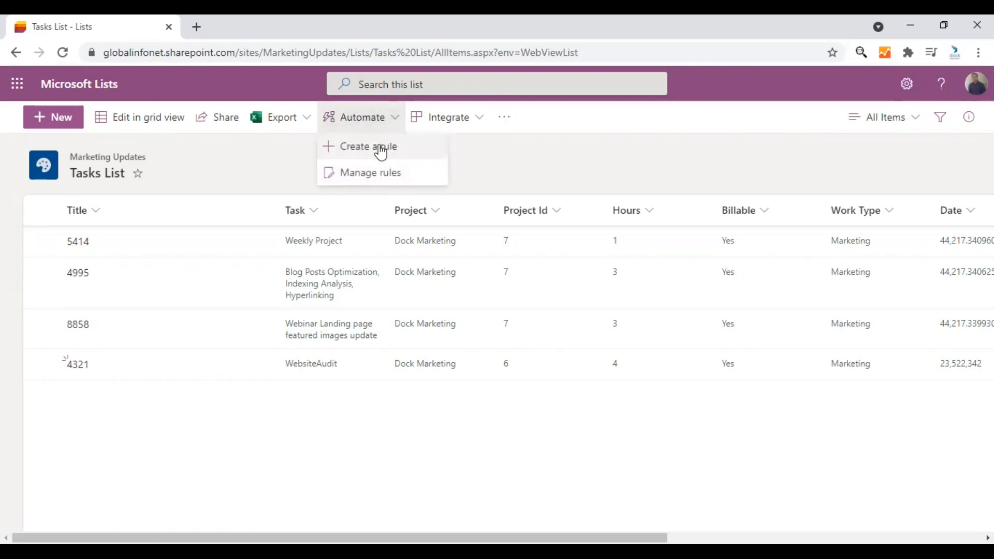
left_click(368, 147)
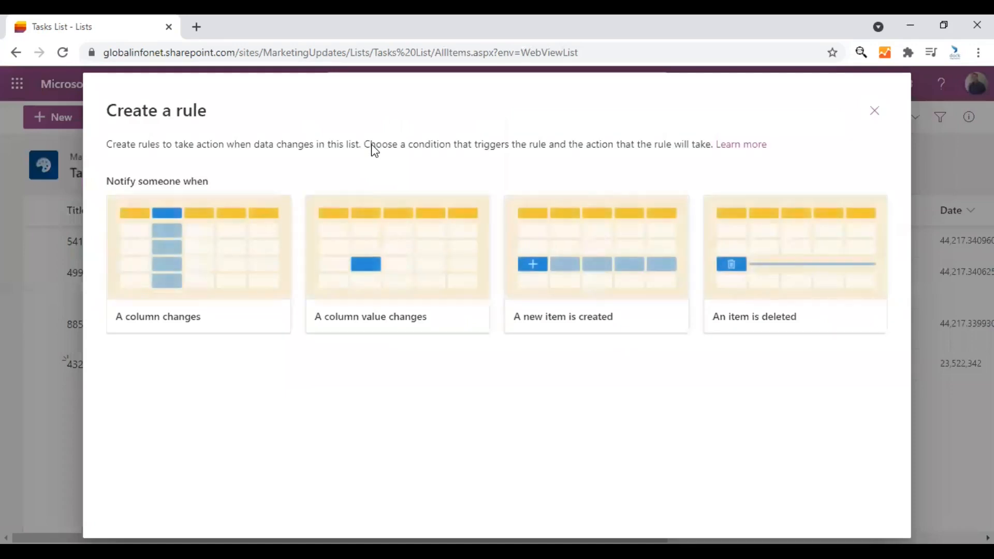
mouse_move(235, 236)
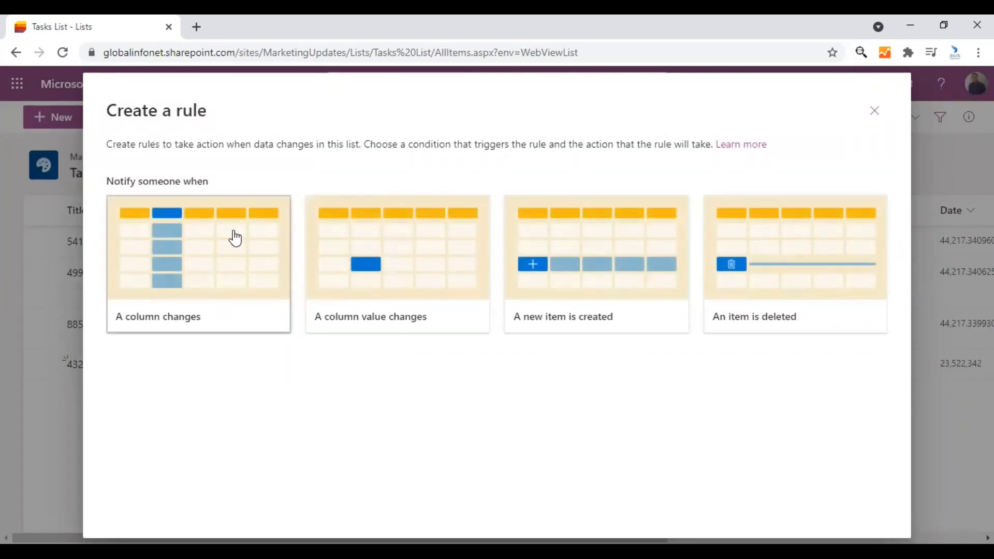
mouse_move(658, 307)
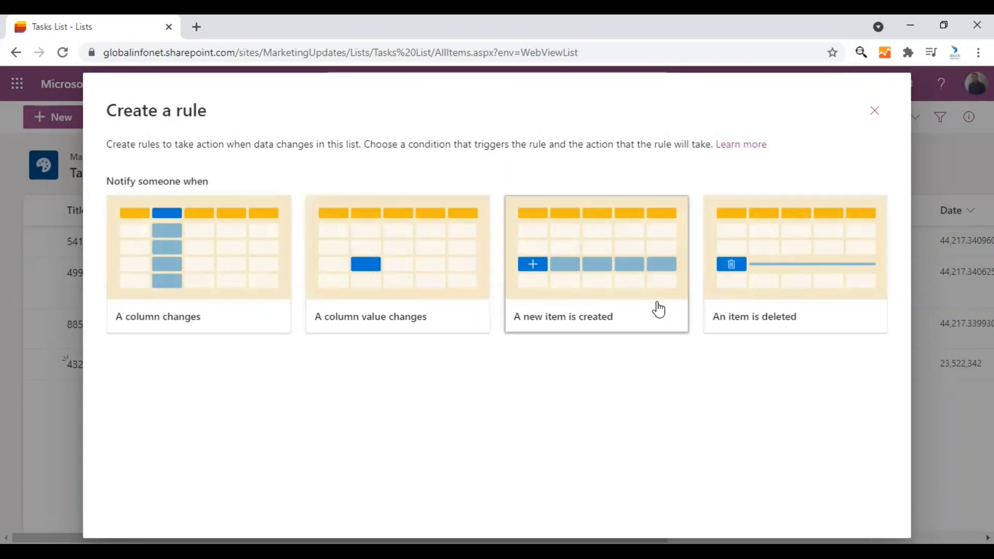
mouse_move(179, 306)
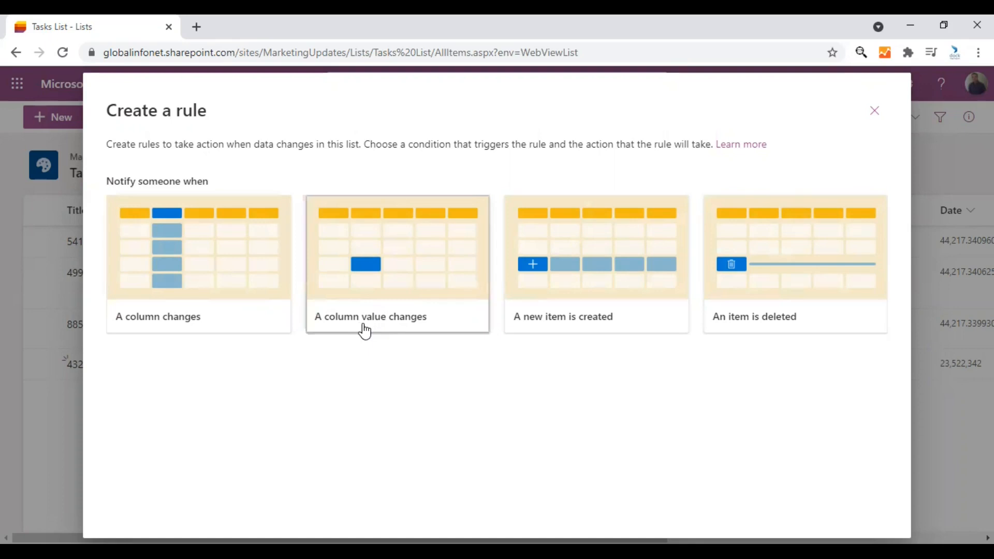
mouse_move(589, 323)
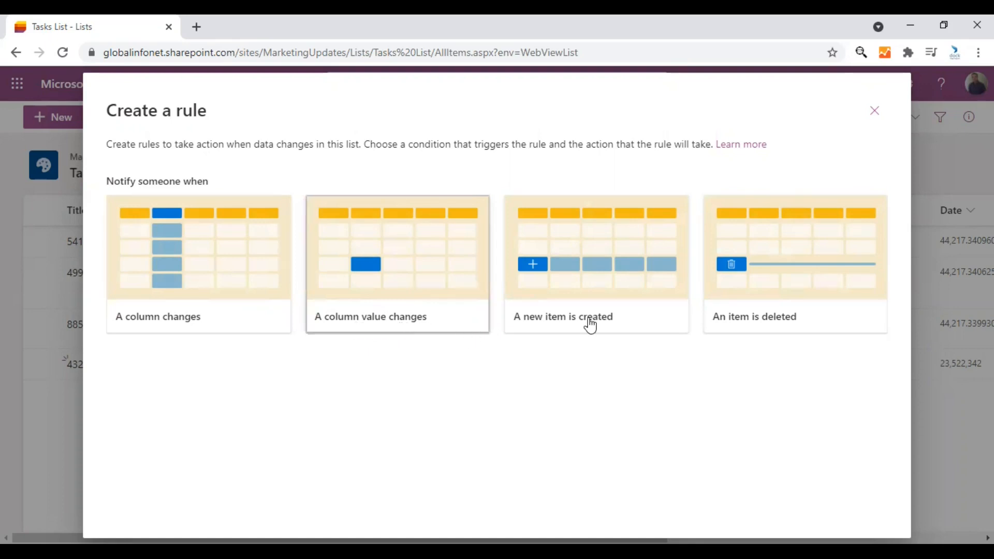
mouse_move(614, 320)
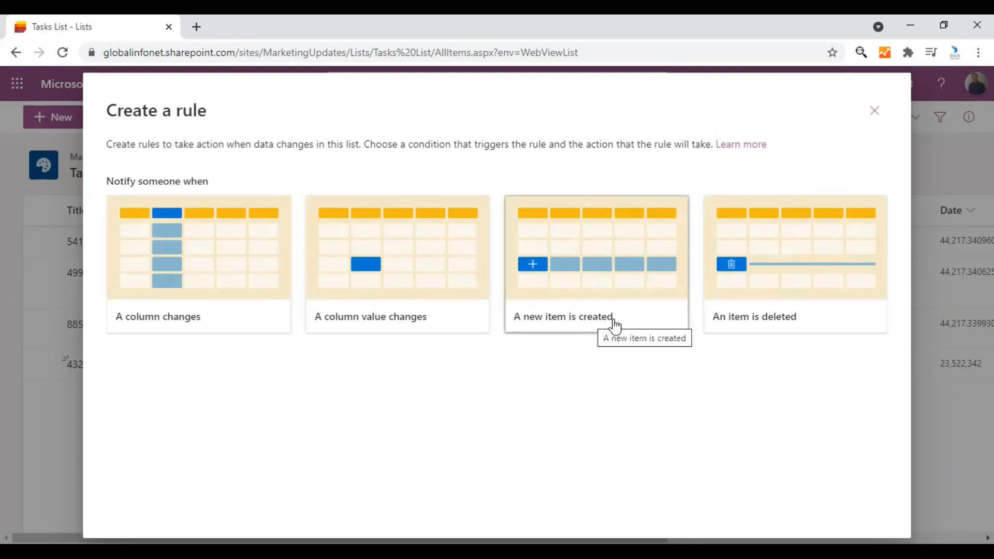
mouse_move(756, 332)
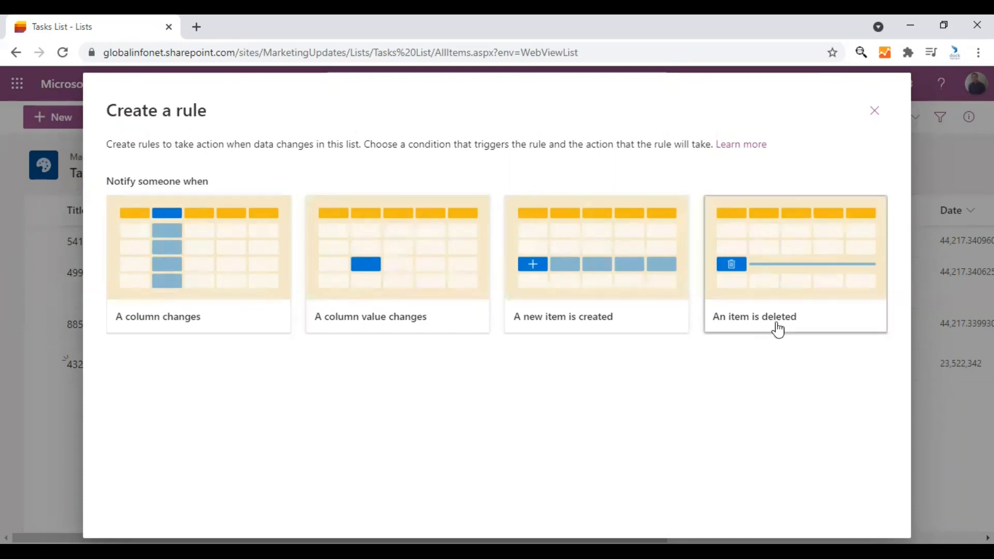
mouse_move(777, 328)
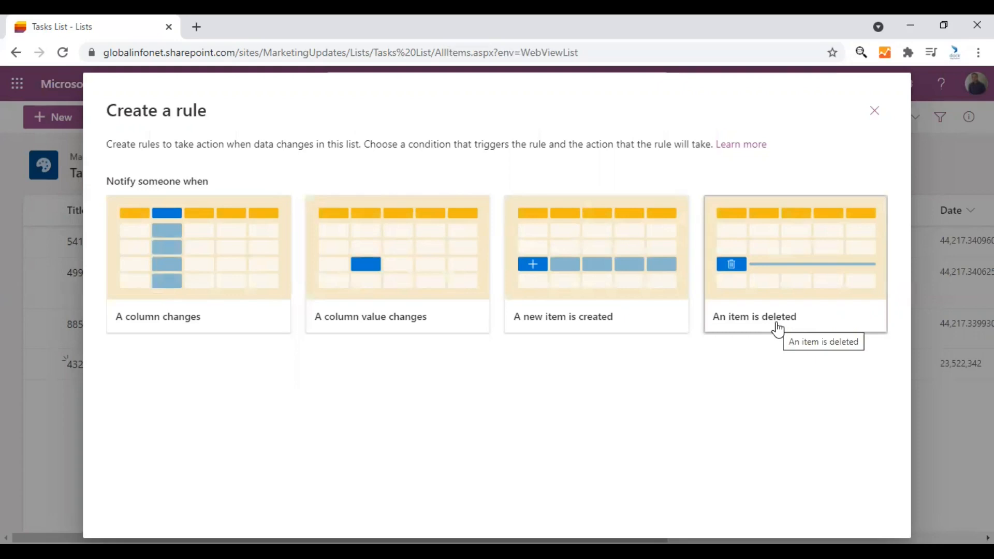
mouse_move(781, 311)
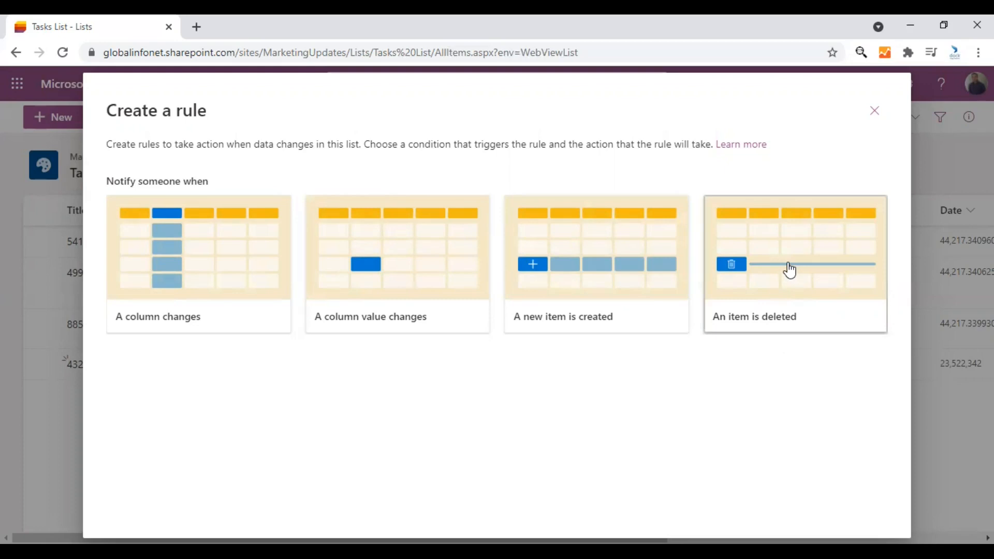
left_click(794, 262)
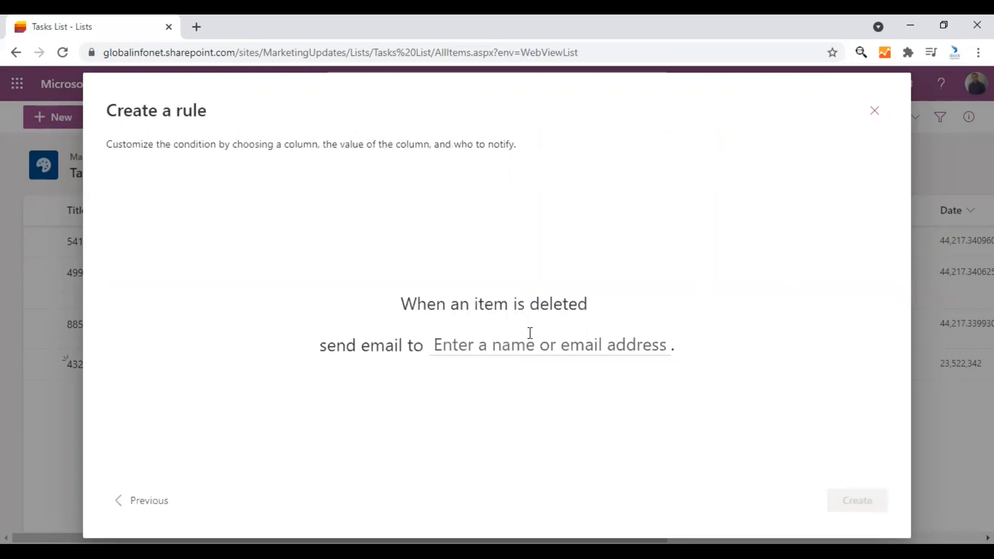
left_click(549, 345)
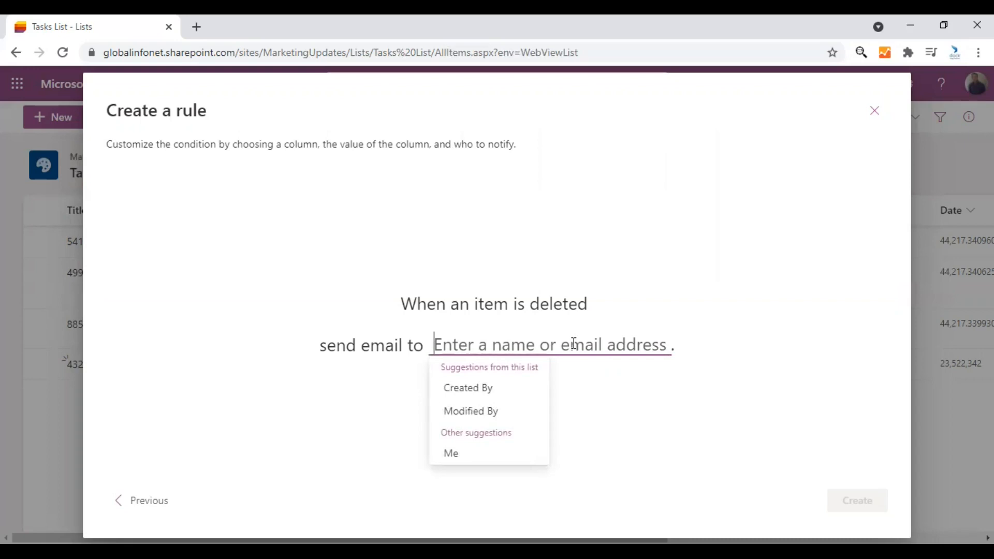
type("alex")
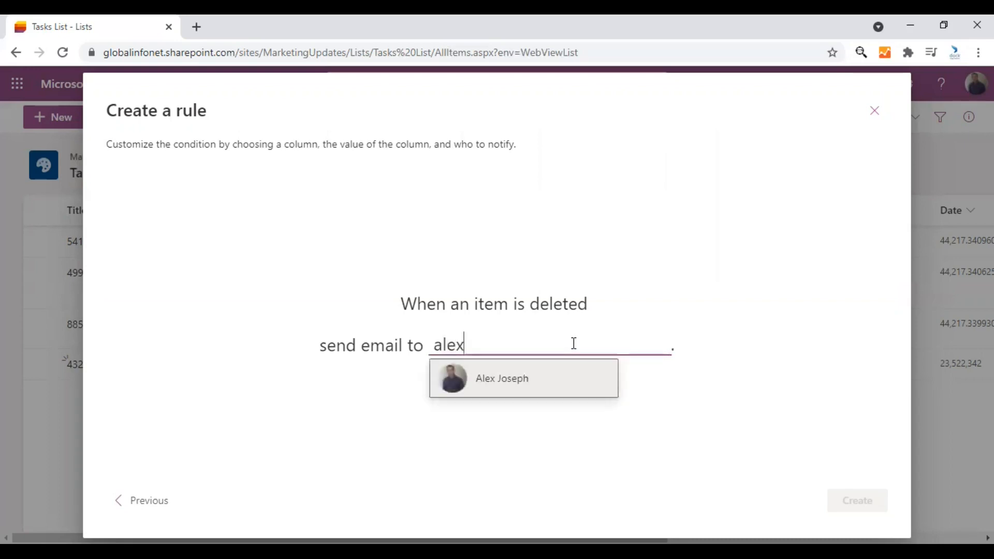
mouse_move(573, 345)
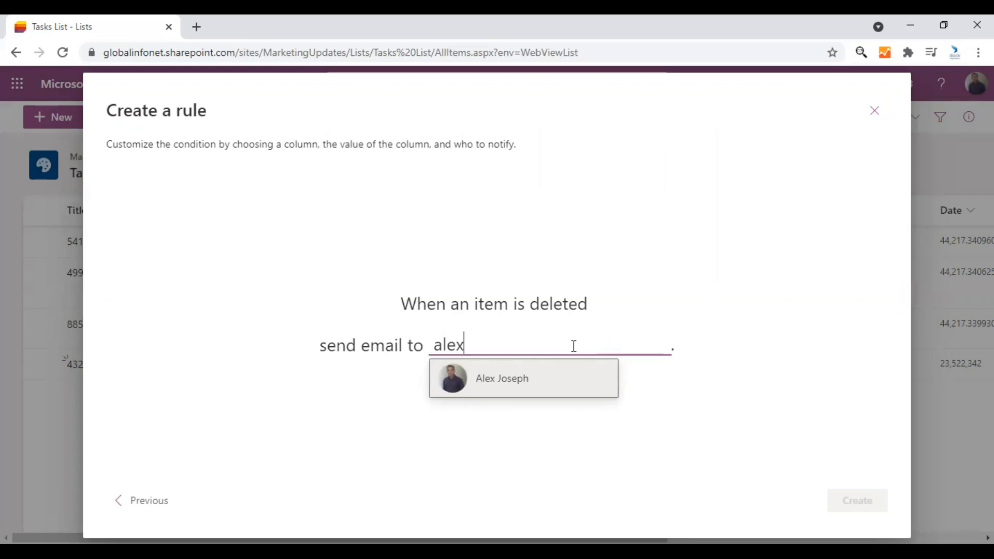
left_click(501, 378)
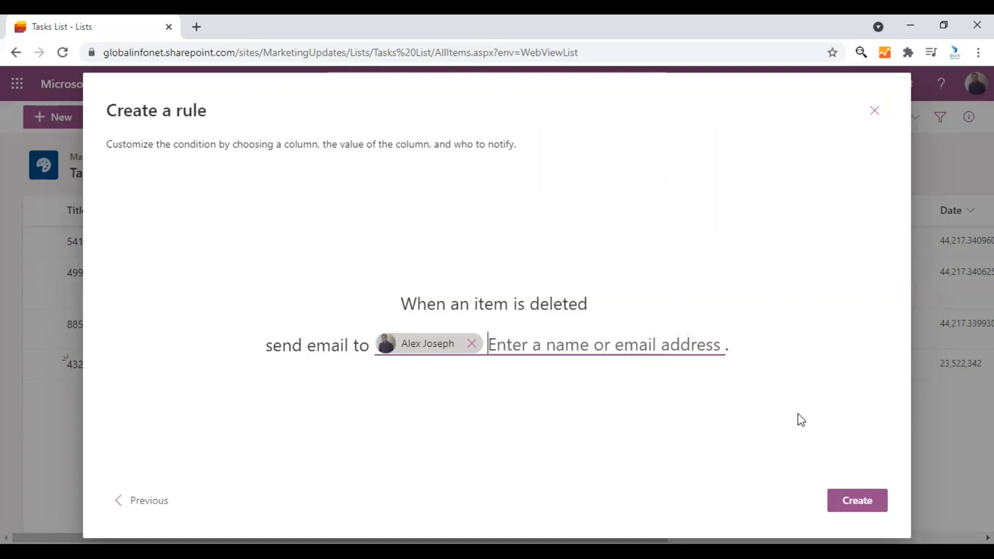
left_click(856, 500)
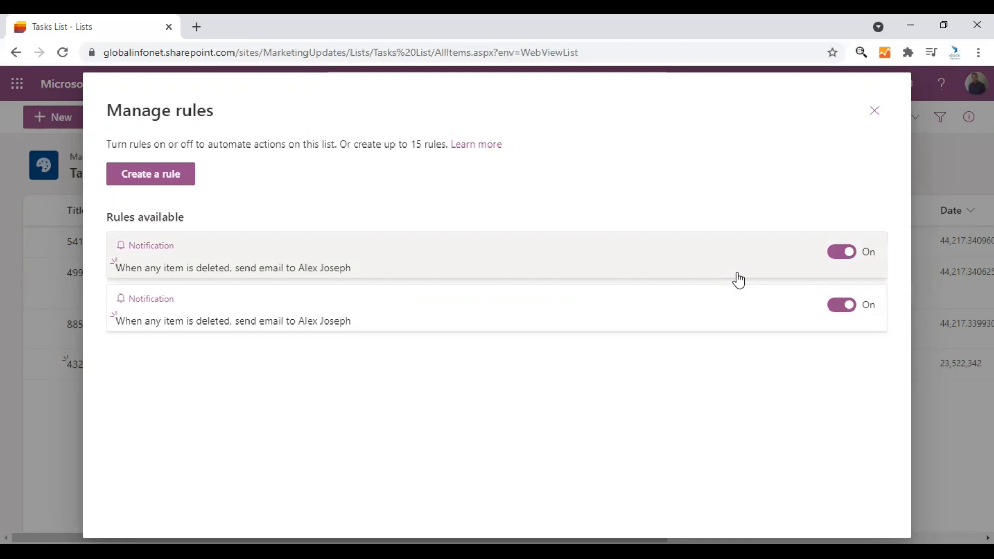
left_click(842, 305)
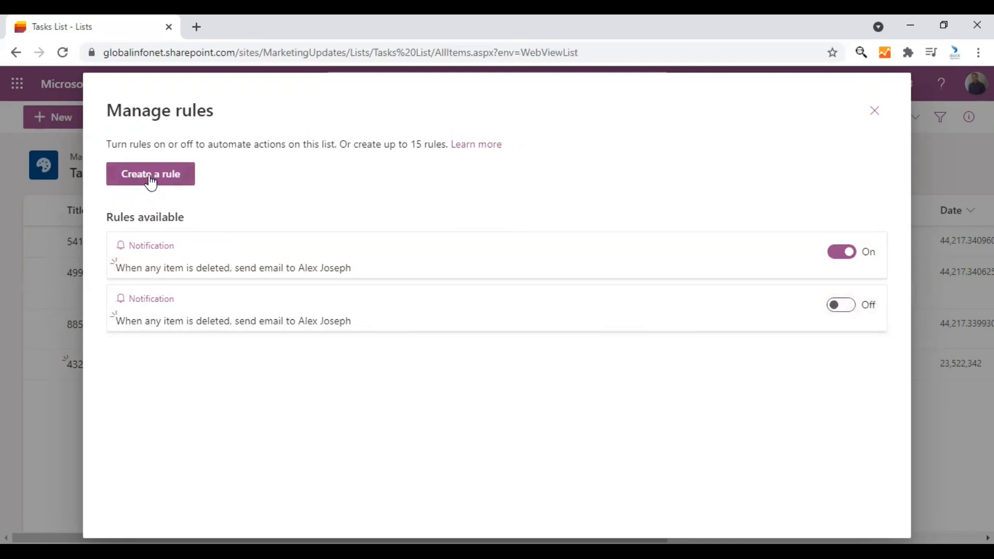
left_click(150, 174)
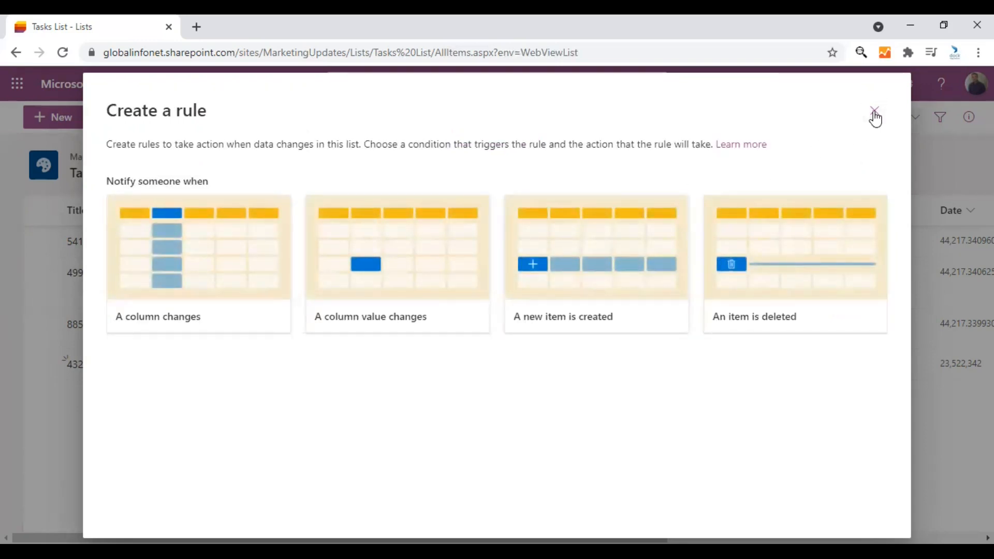
left_click(873, 111)
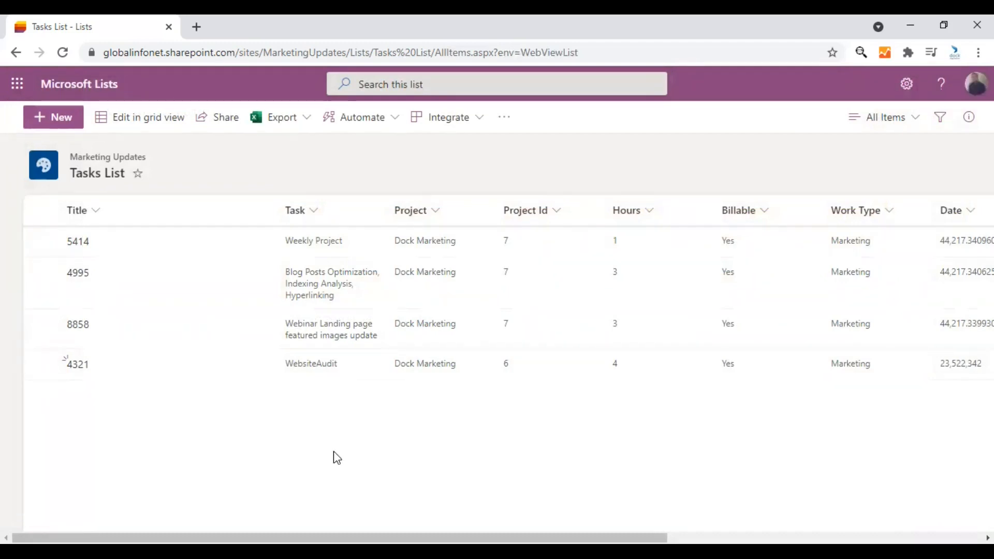
mouse_move(335, 458)
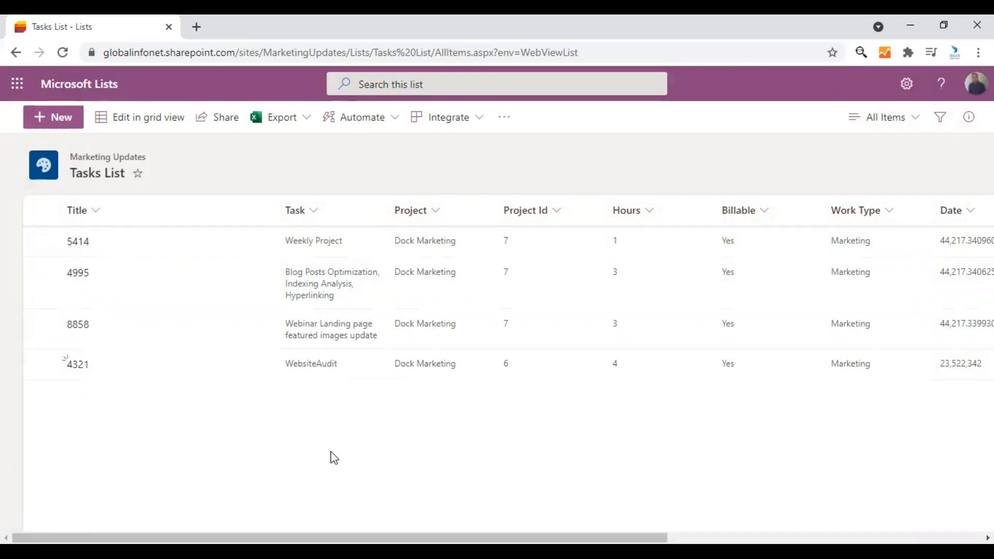
mouse_move(323, 471)
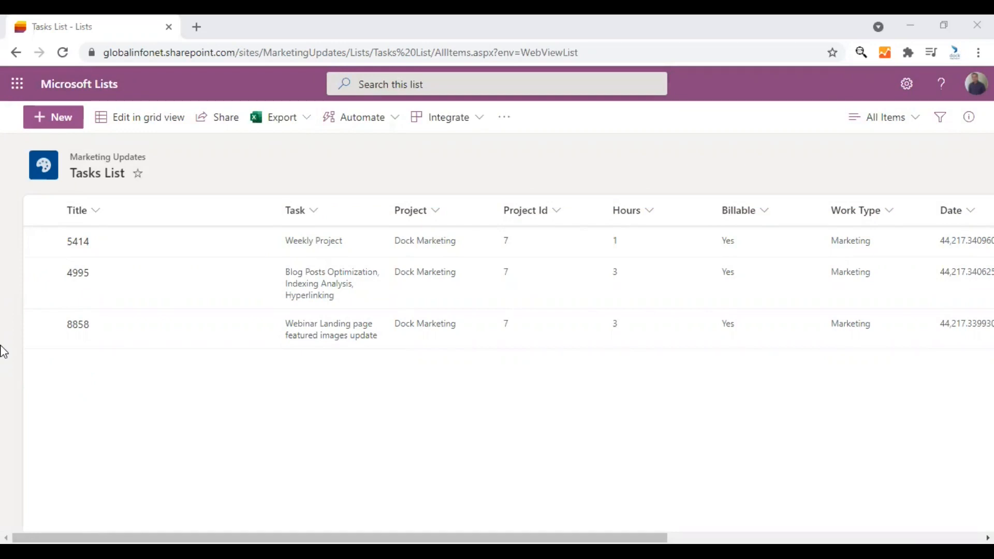
mouse_move(18, 84)
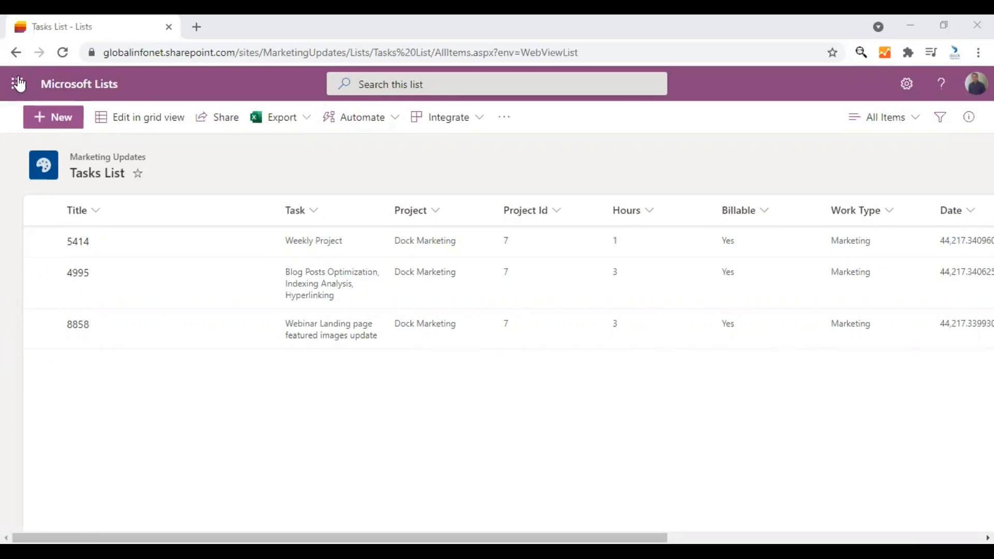
- Open Outlook in a new tab from the Microsoft 365 app launcher
left_click(17, 84)
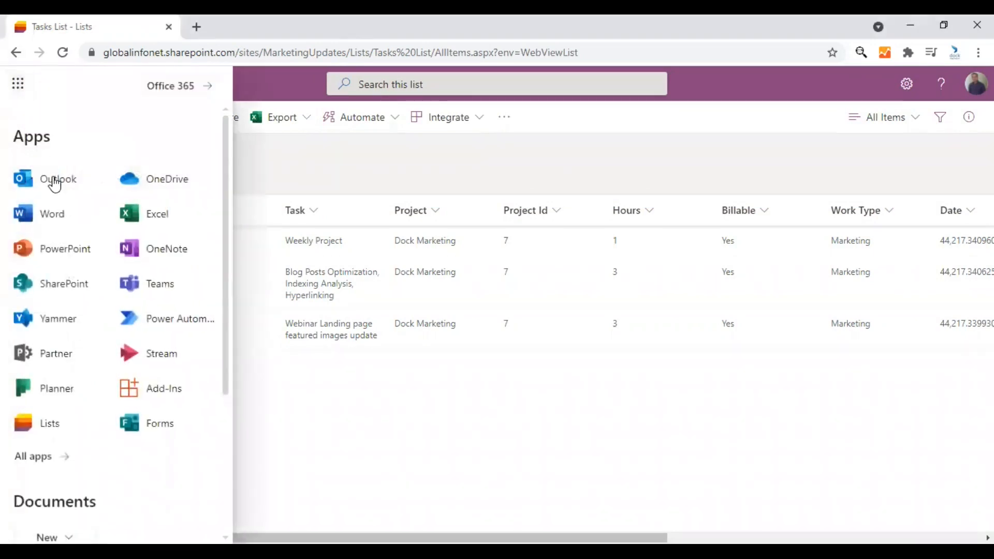
left_click(101, 178)
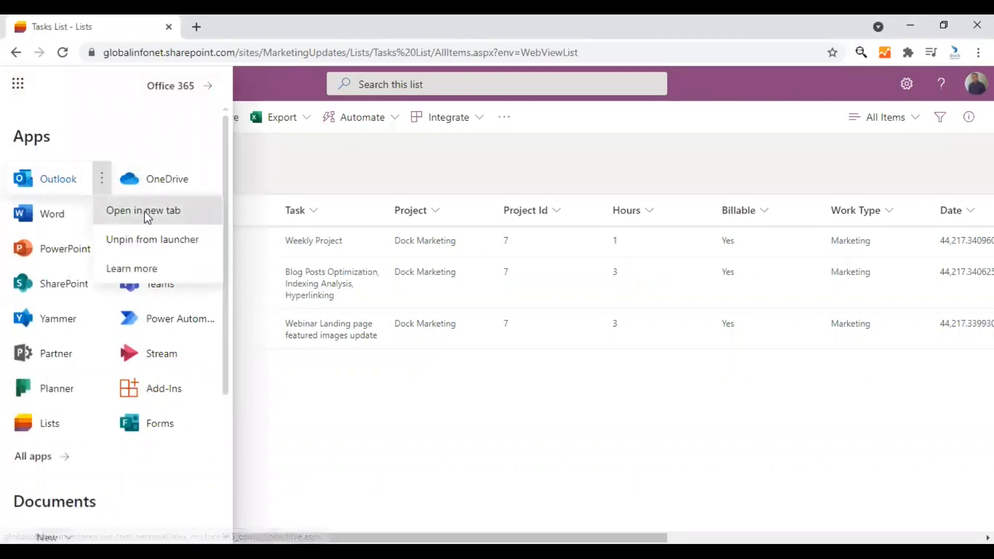
left_click(148, 210)
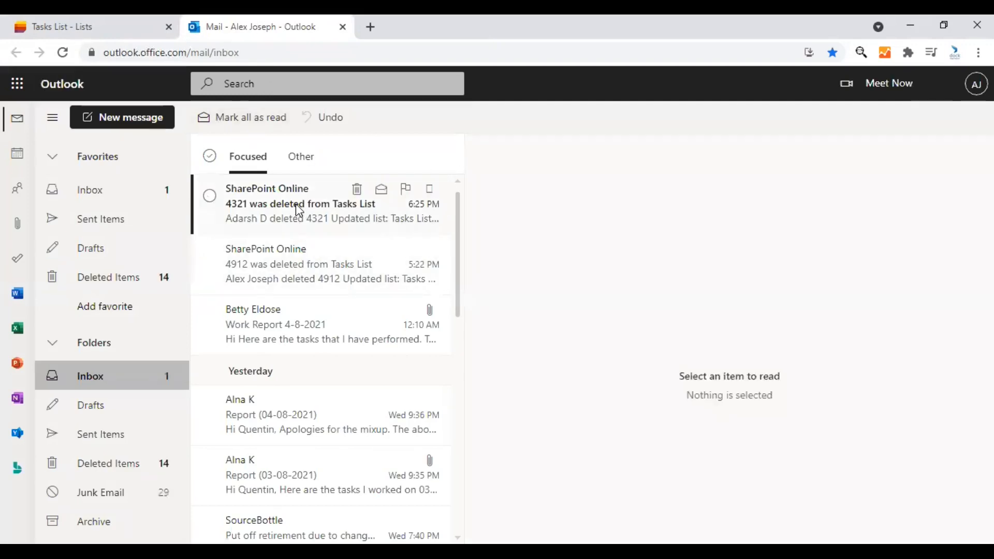
- Read the '4321 was deleted from Tasks List' email and follow Go to list
left_click(300, 204)
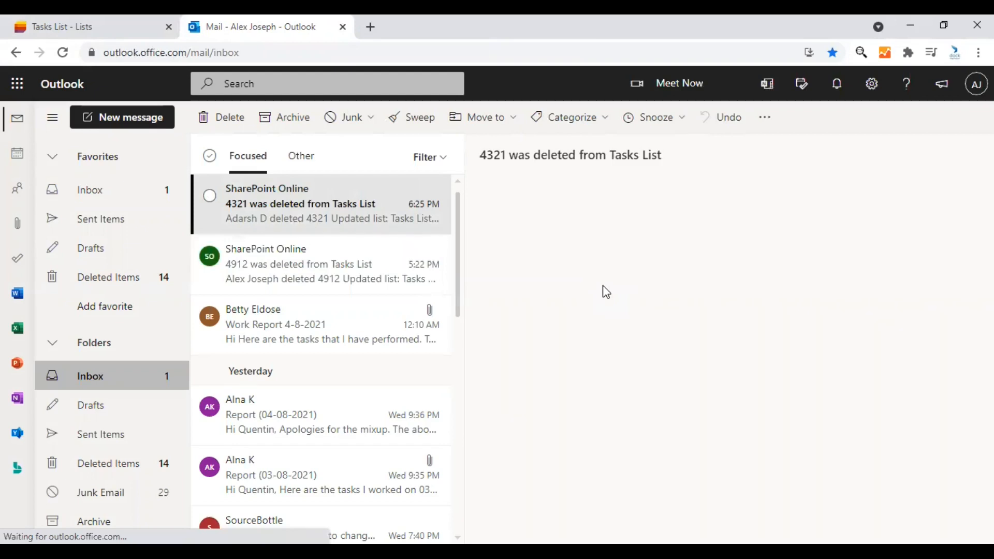
mouse_move(601, 290)
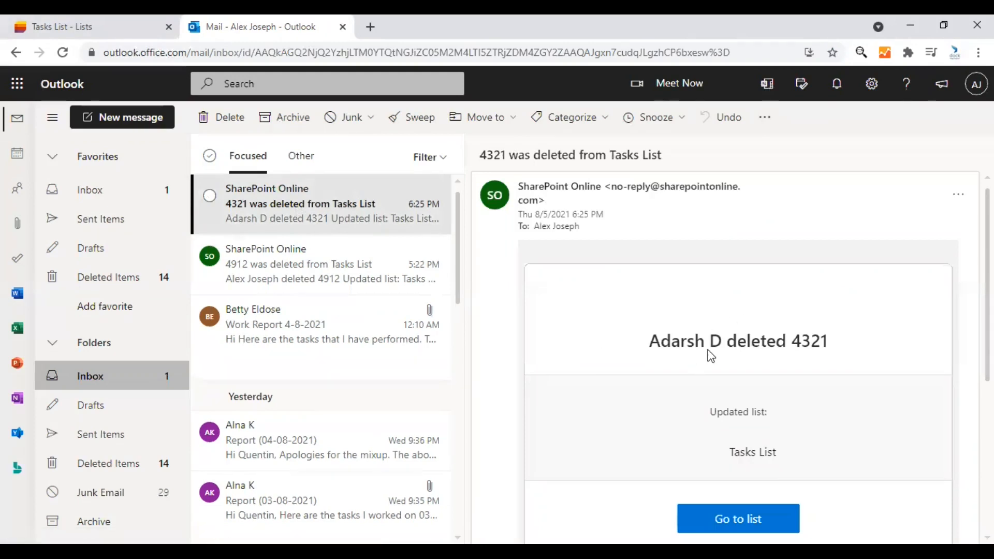
scroll("down", 3)
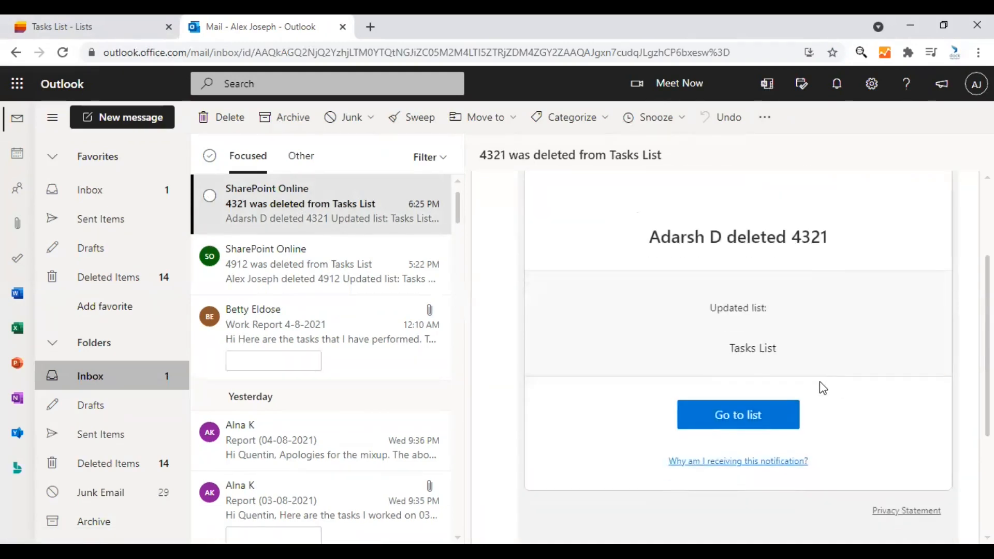
mouse_move(728, 421)
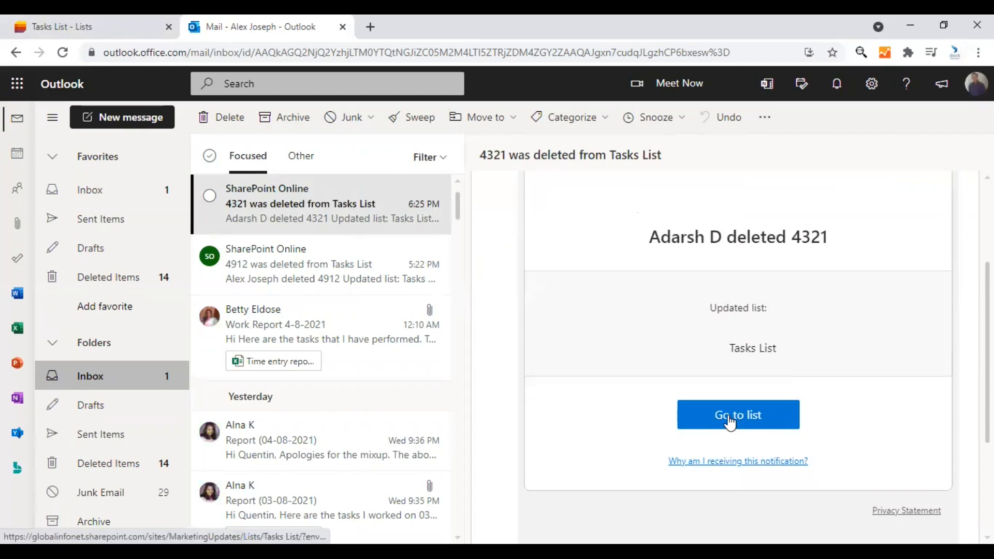
left_click(738, 414)
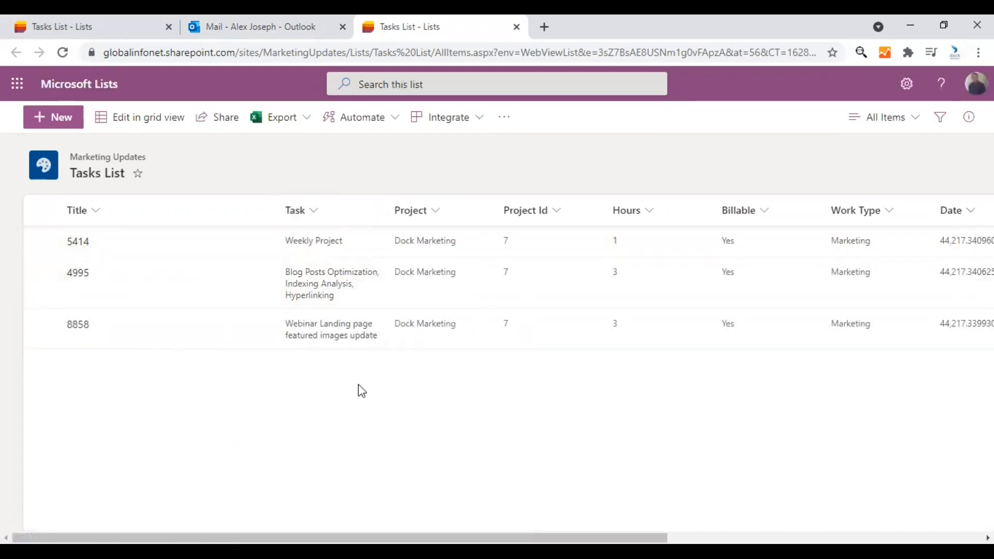
mouse_move(360, 387)
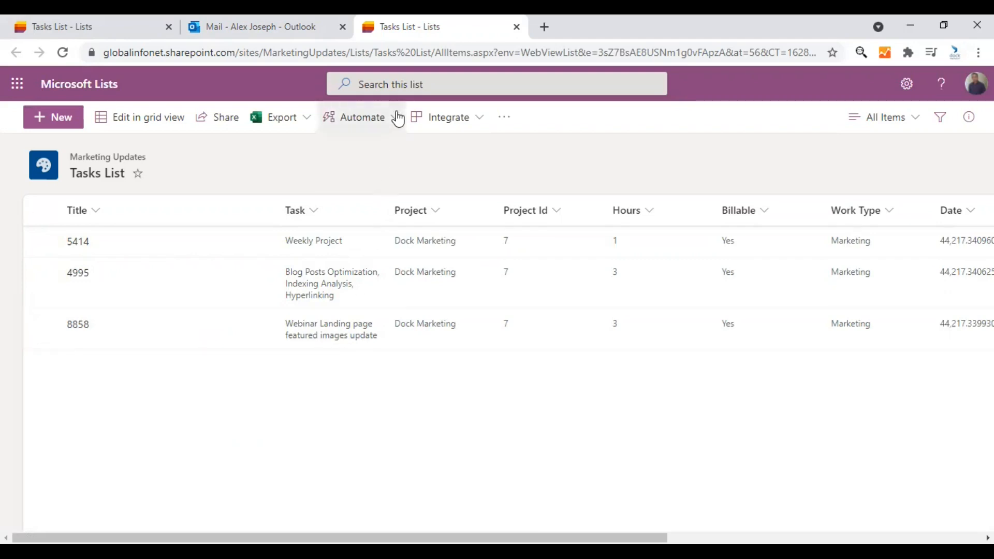
left_click(362, 117)
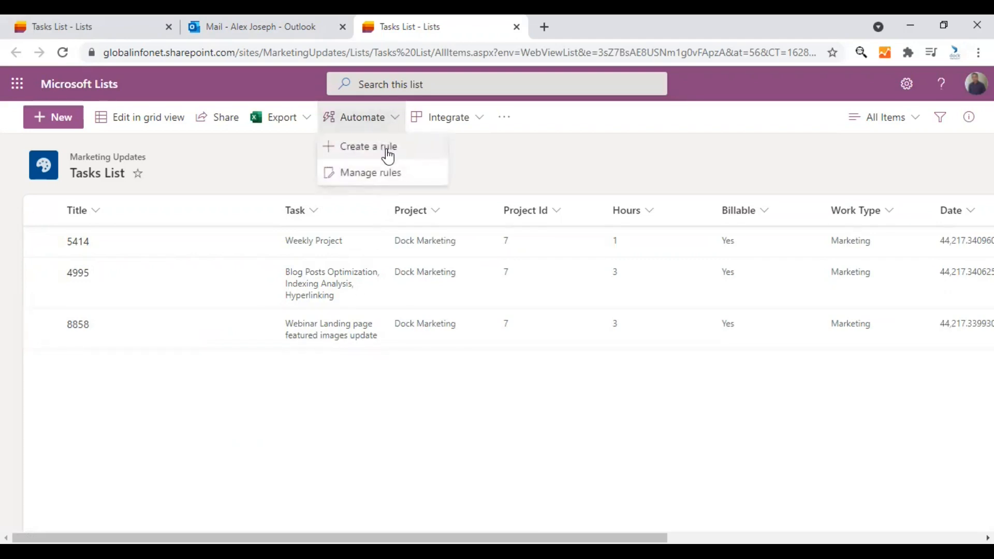
left_click(368, 147)
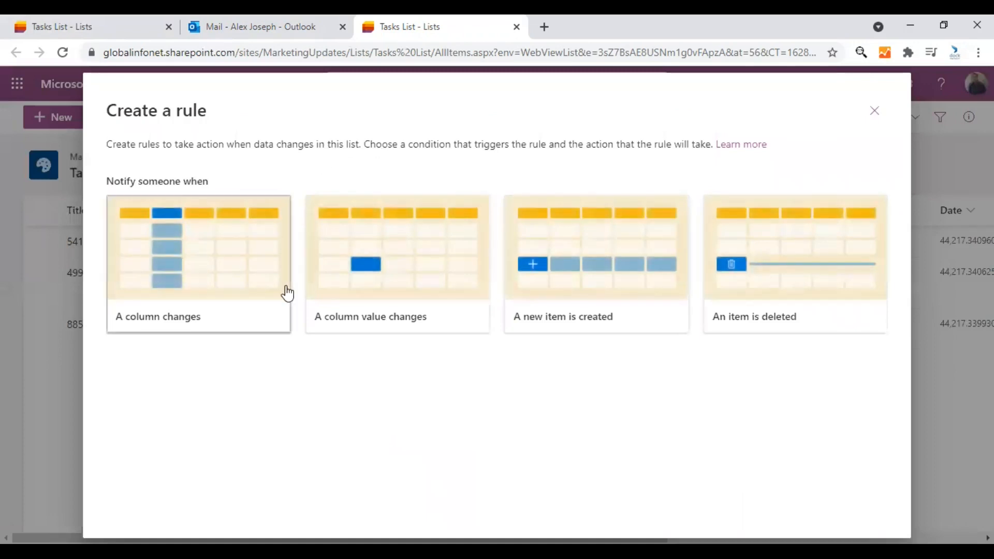
mouse_move(236, 289)
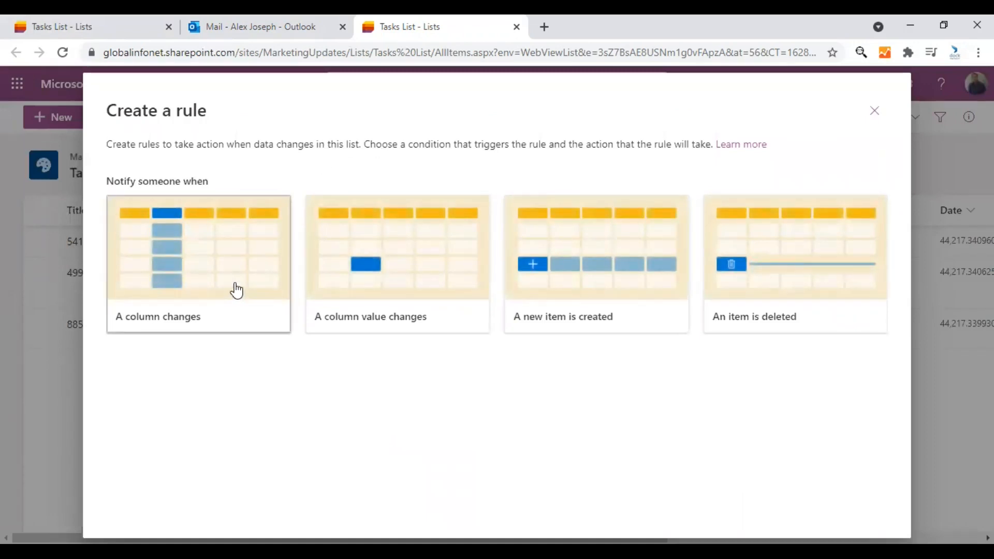
mouse_move(609, 299)
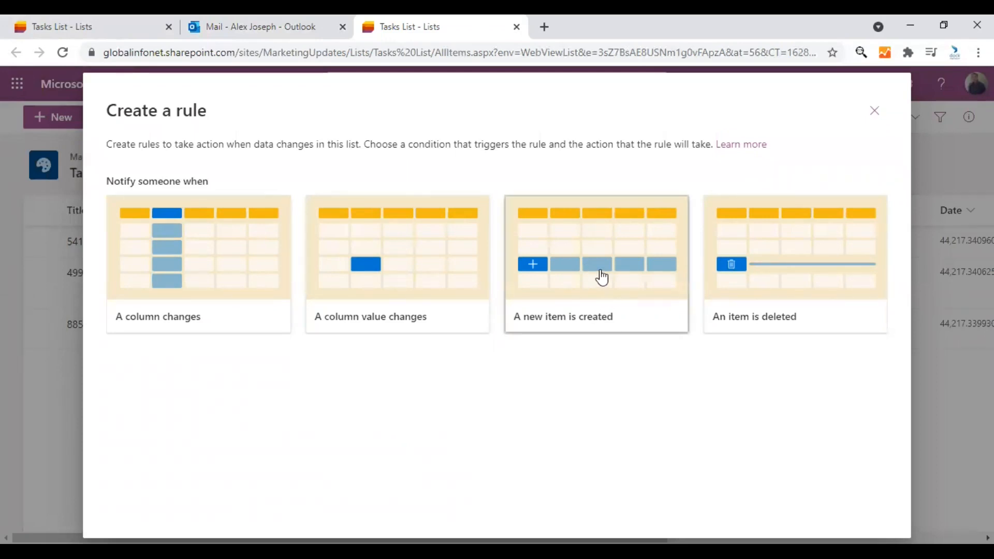
mouse_move(725, 170)
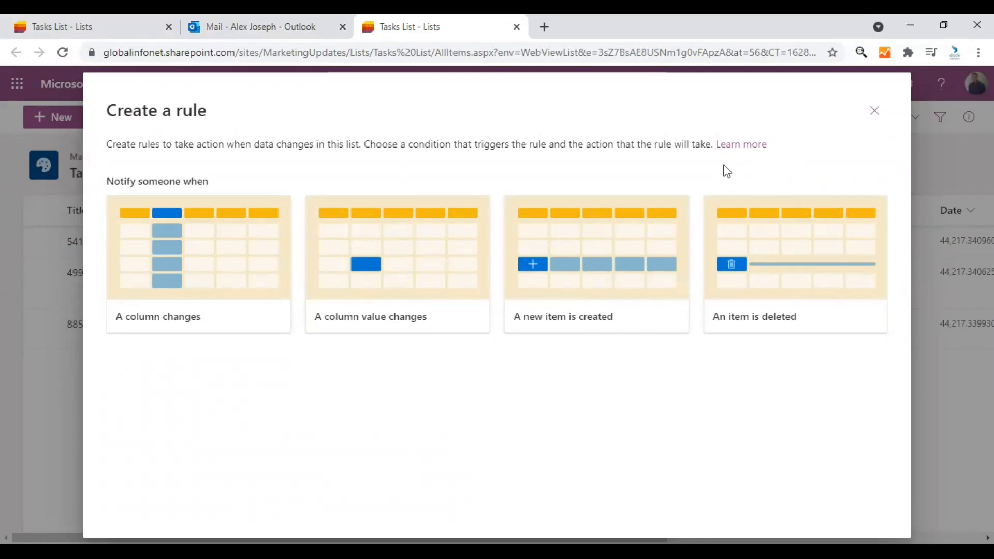
mouse_move(695, 174)
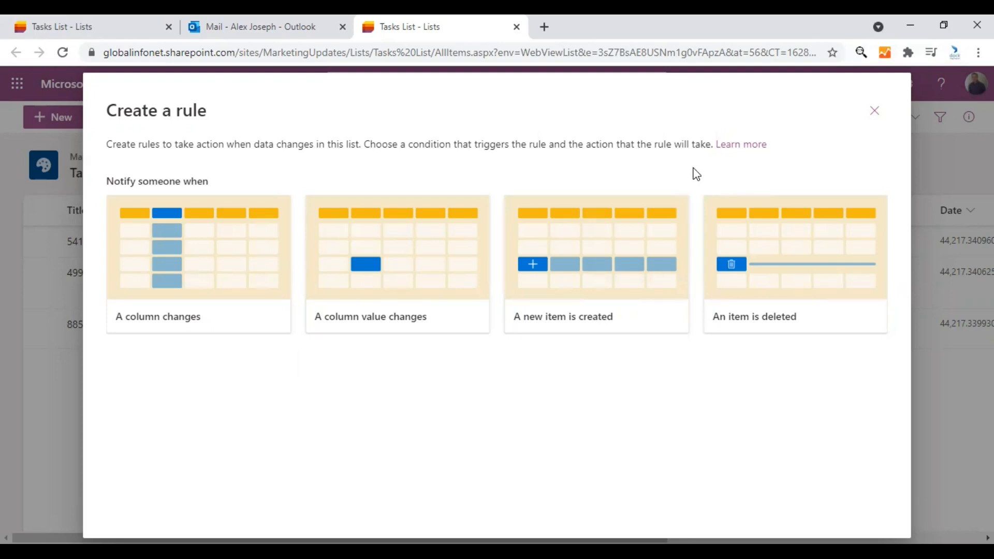
left_click(874, 111)
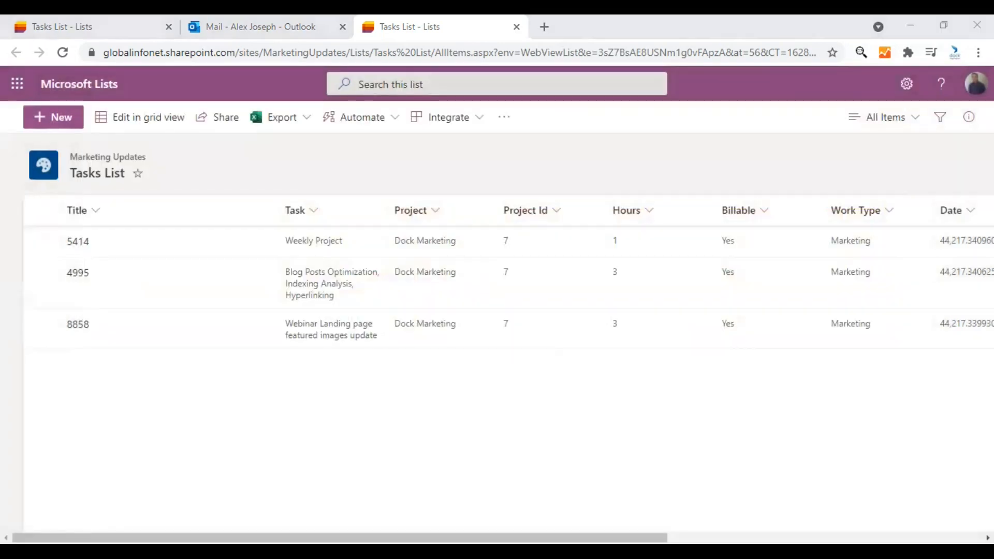